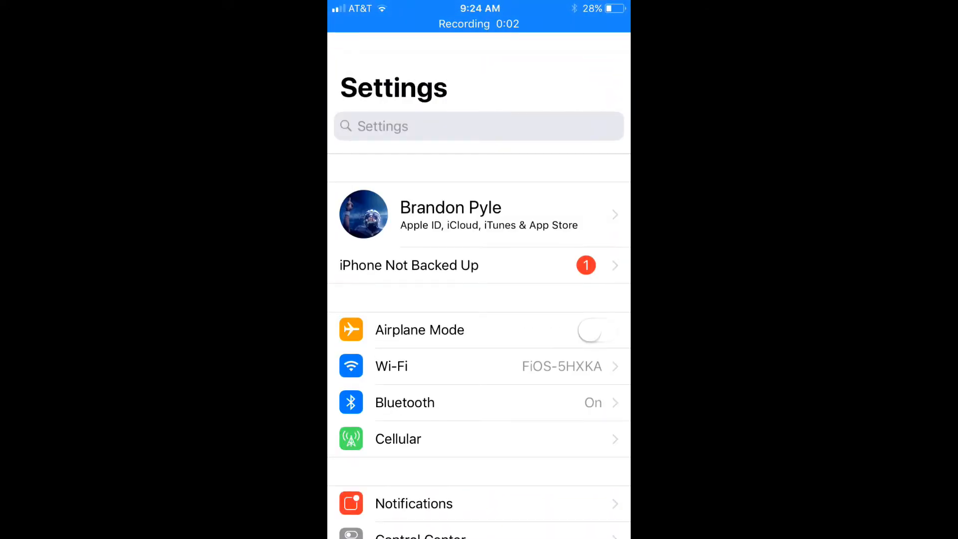
- Go to General, then Accessibility, and open the Accessibility Shortcut option at the bottom
scroll("down", 3)
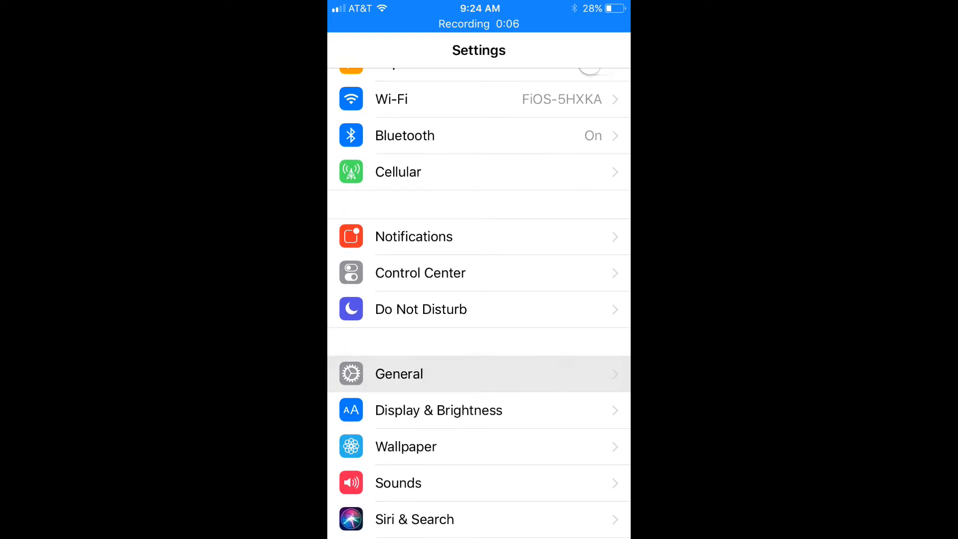
left_click(398, 373)
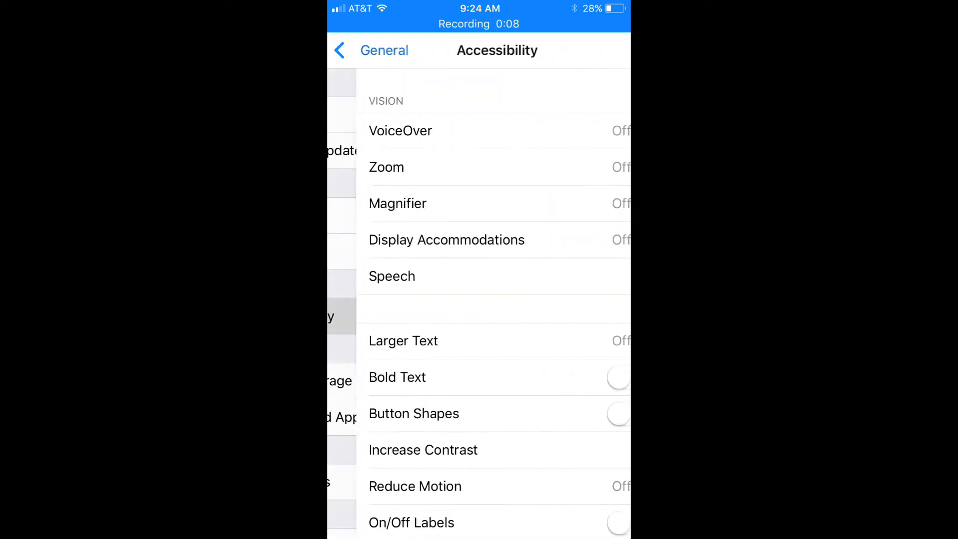
scroll("down", 3)
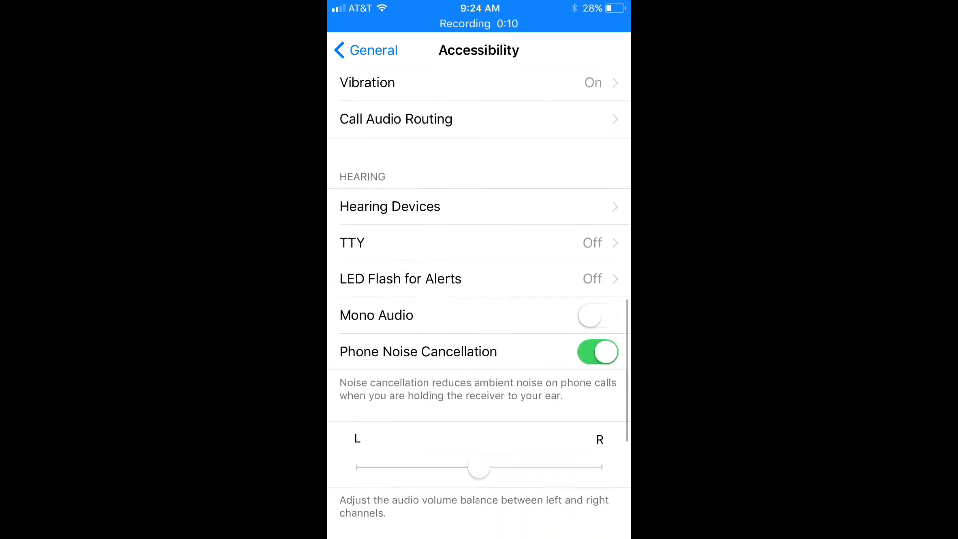
scroll("down", 3)
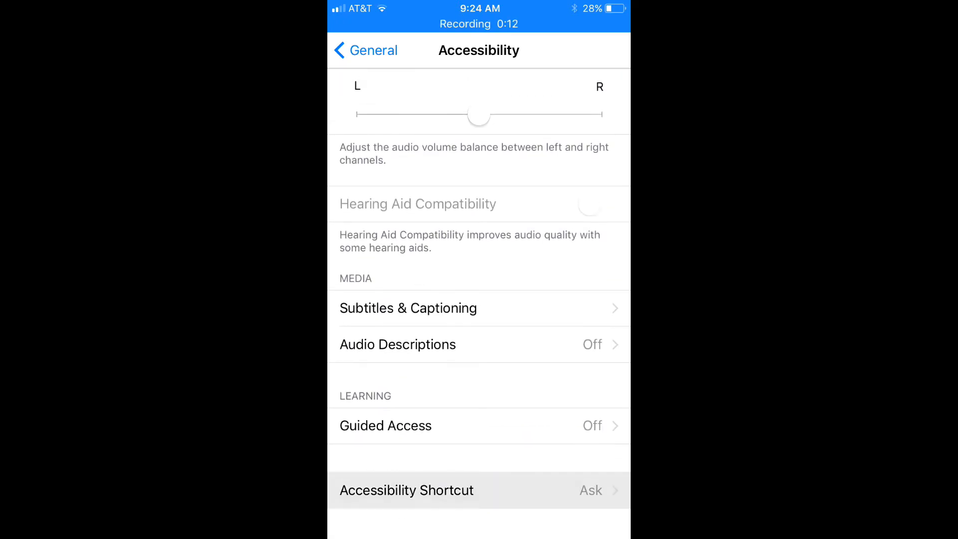
left_click(406, 490)
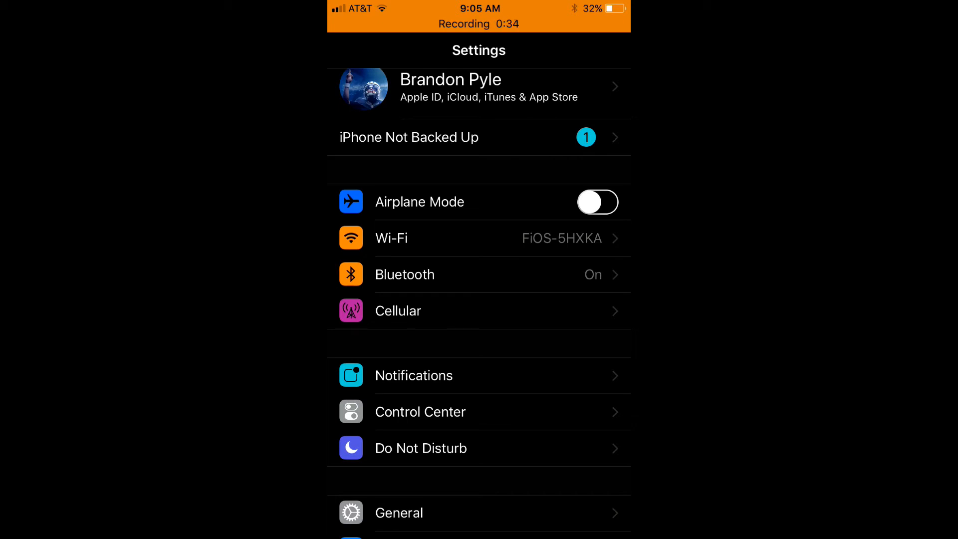
- Scroll through the inverted Settings list, then launch Safari from the home screen
scroll("down", 3)
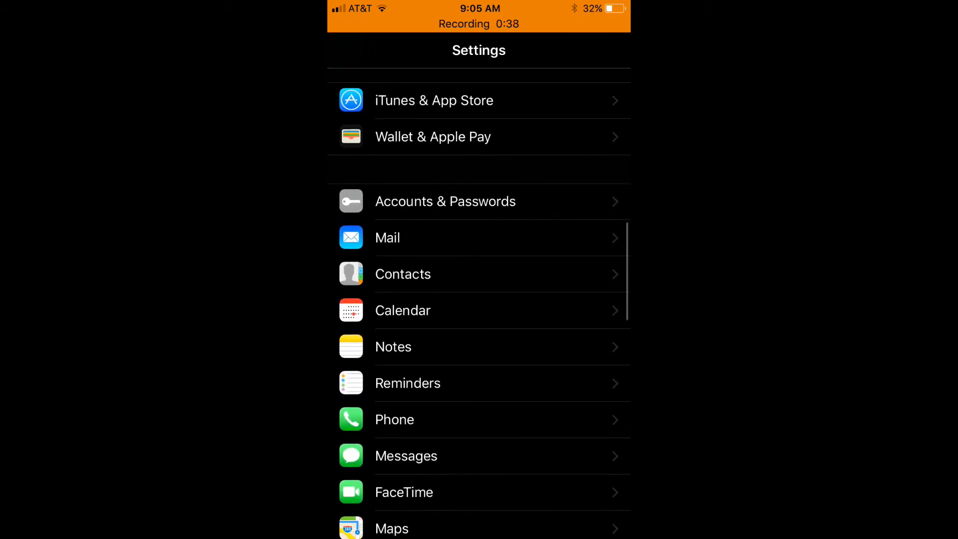
scroll("down", 3)
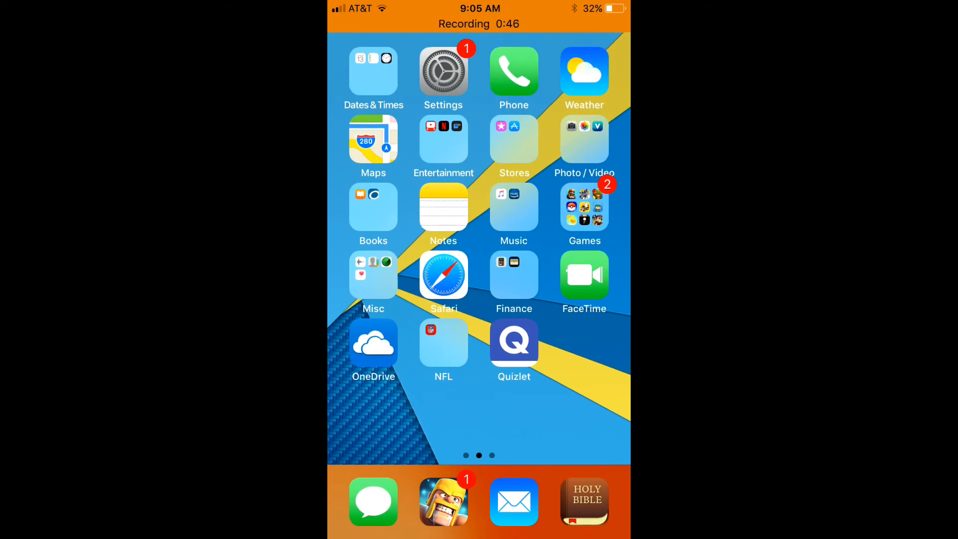
left_click(443, 274)
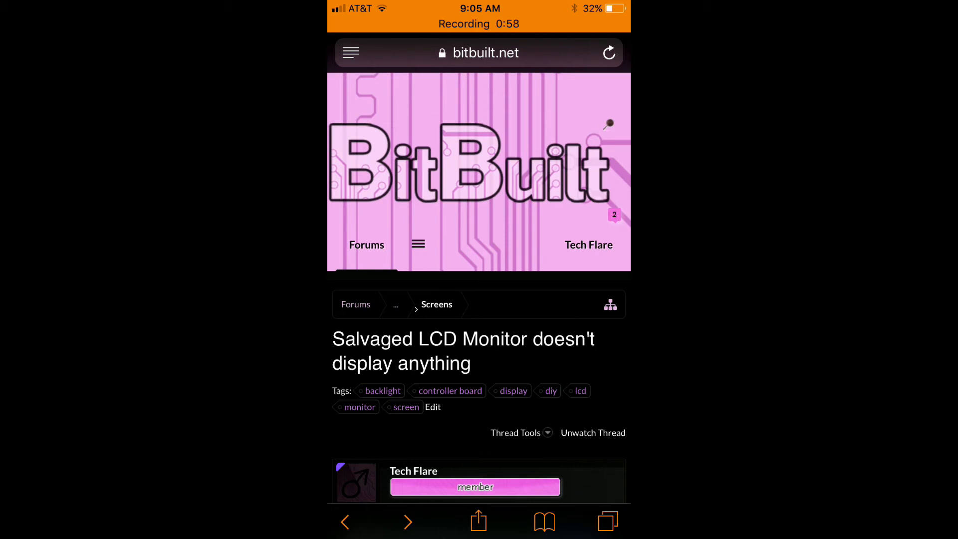
scroll("down", 3)
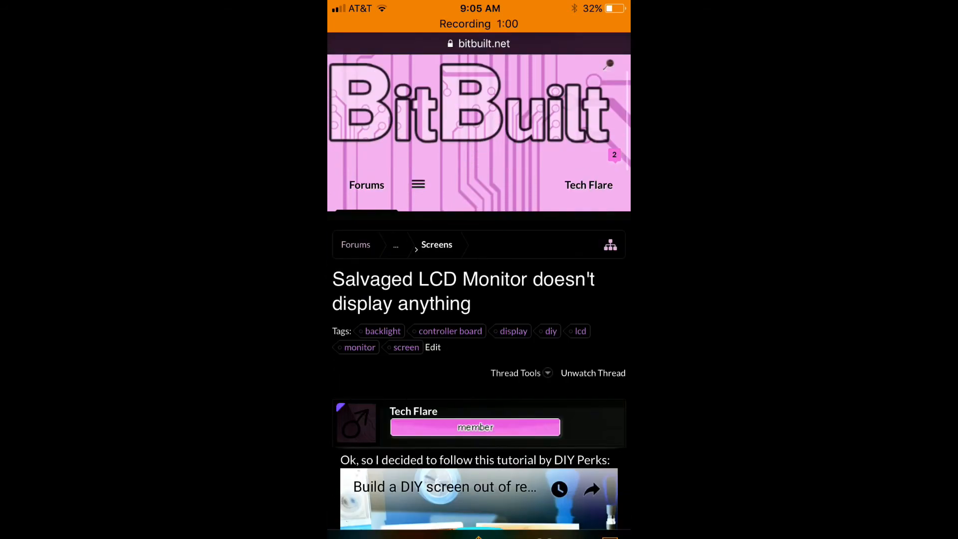
scroll("down", 3)
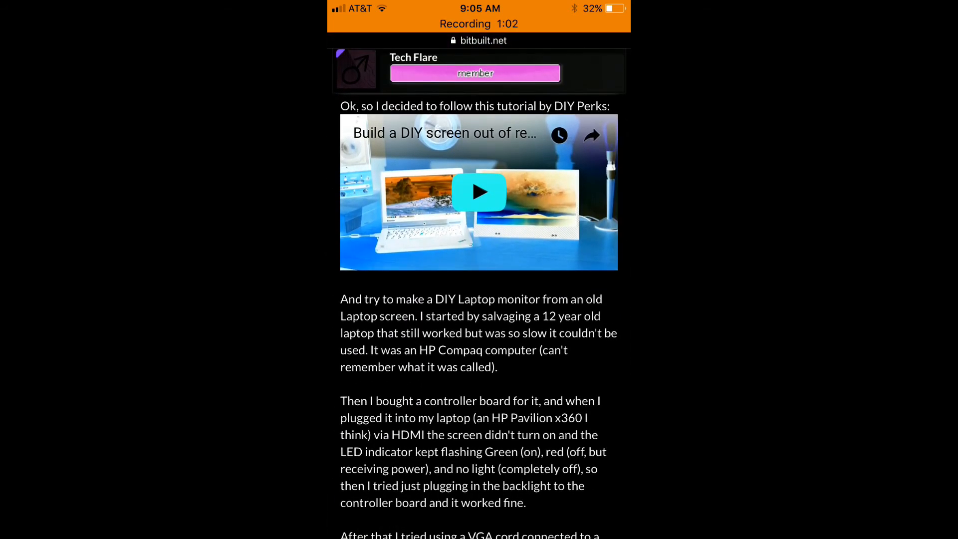
scroll("down", 3)
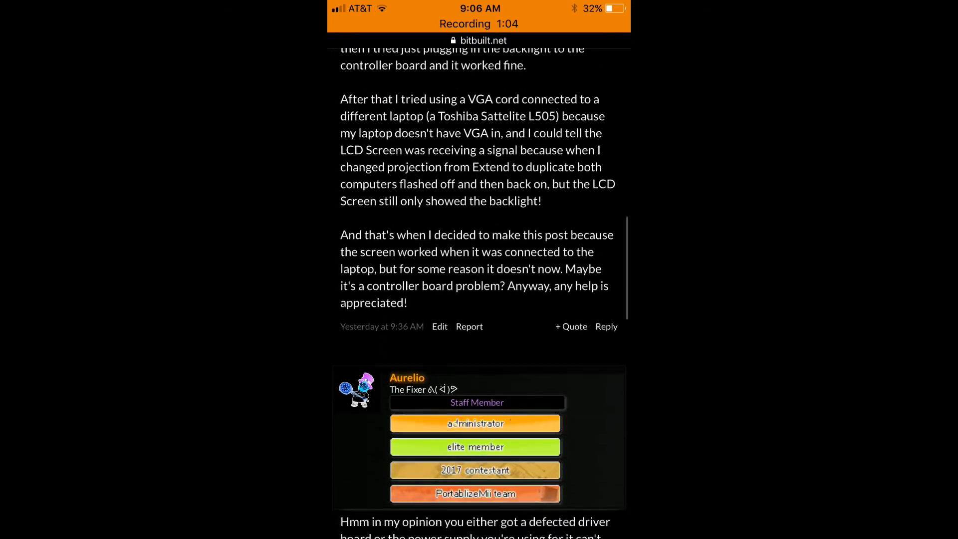
scroll("down", 3)
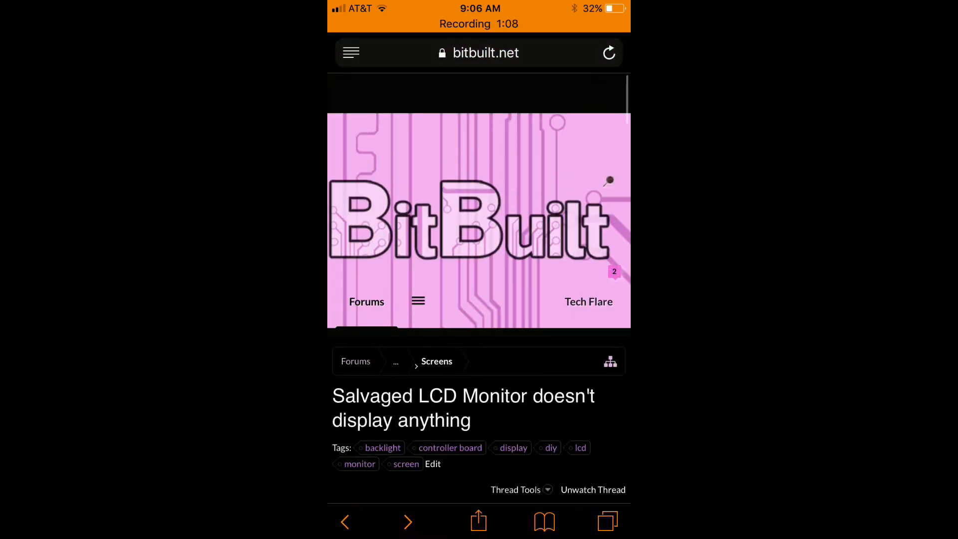
scroll("down", 3)
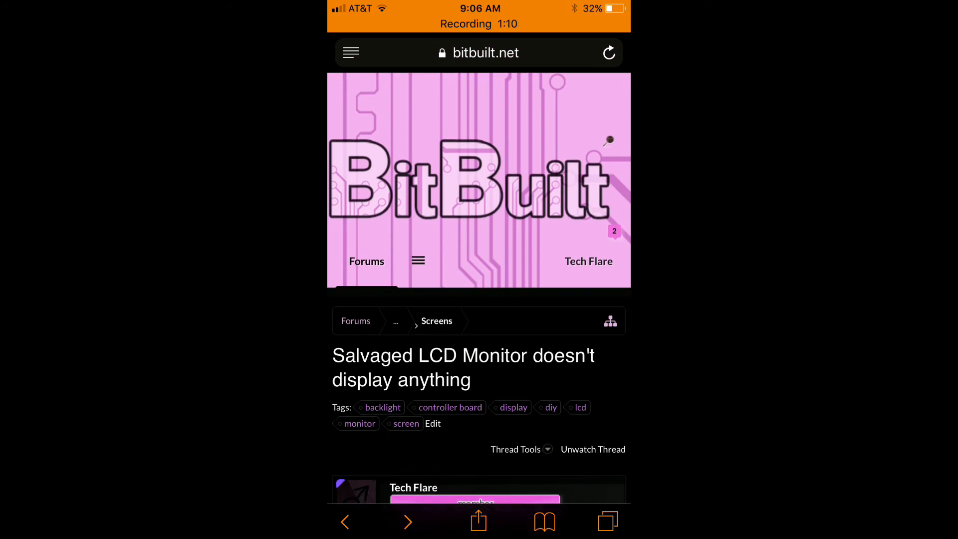